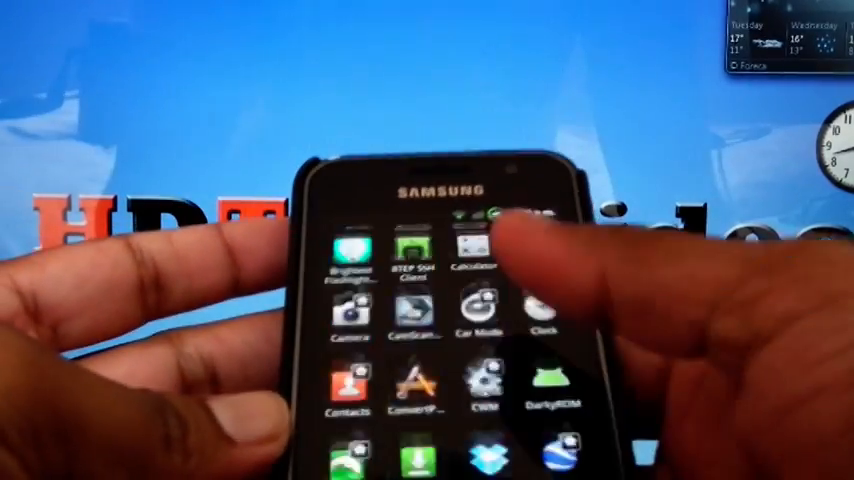
Launch the Odin3 v1.3 application from the DarkyROM folder alongside the PDA archive.
scroll(left, 3)
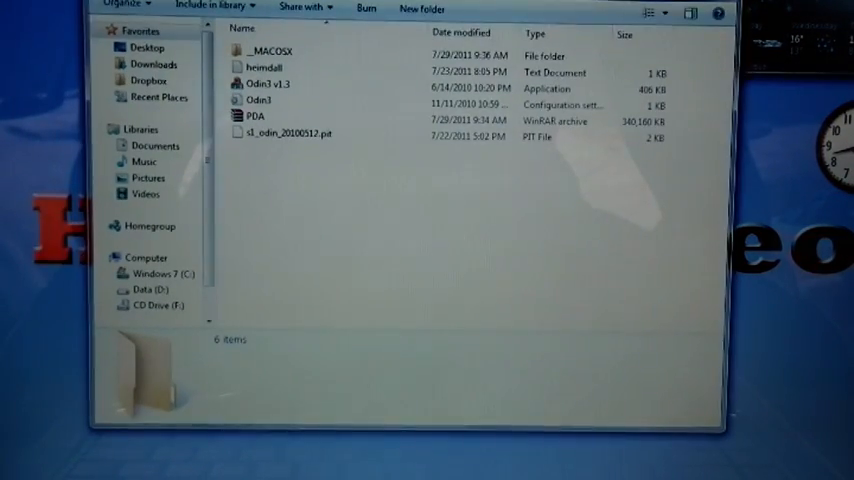
click(256, 116)
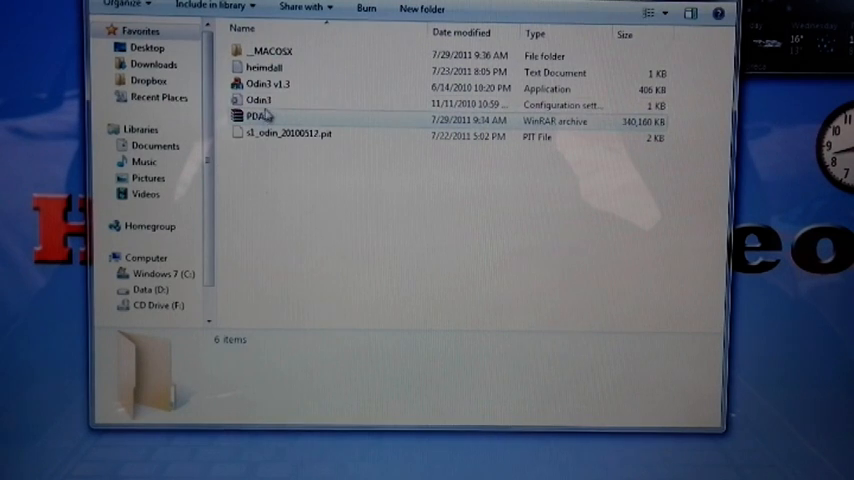
click(268, 84)
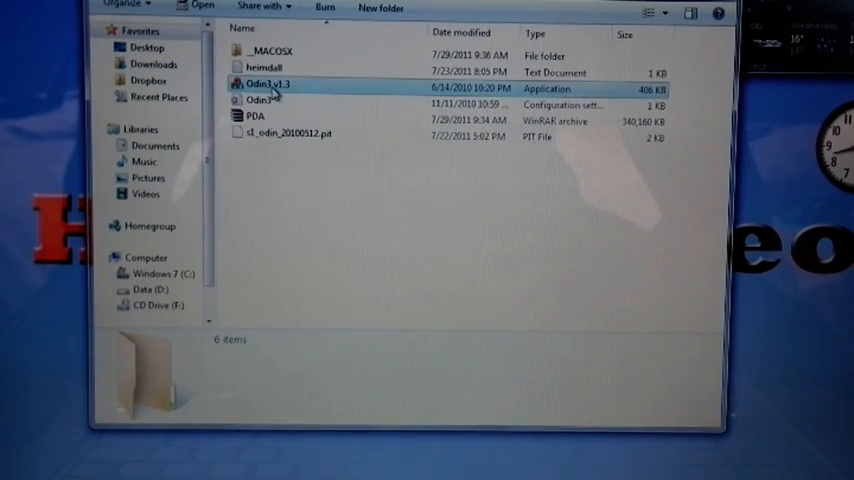
click(256, 116)
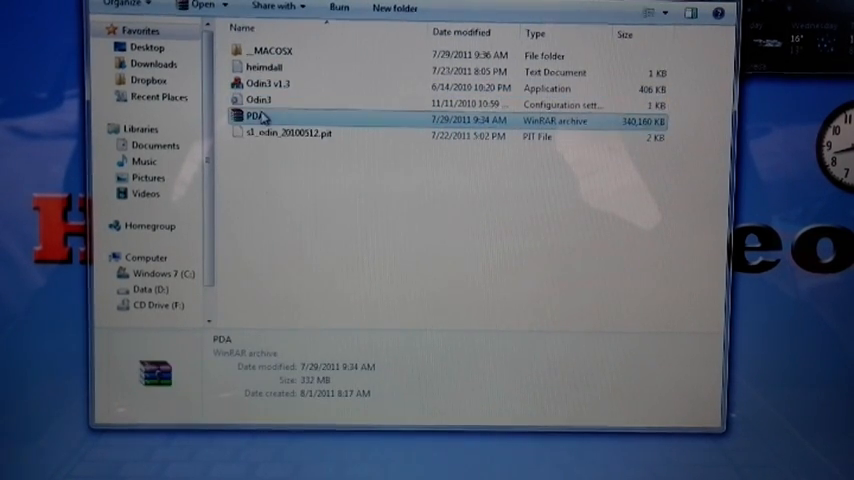
click(290, 136)
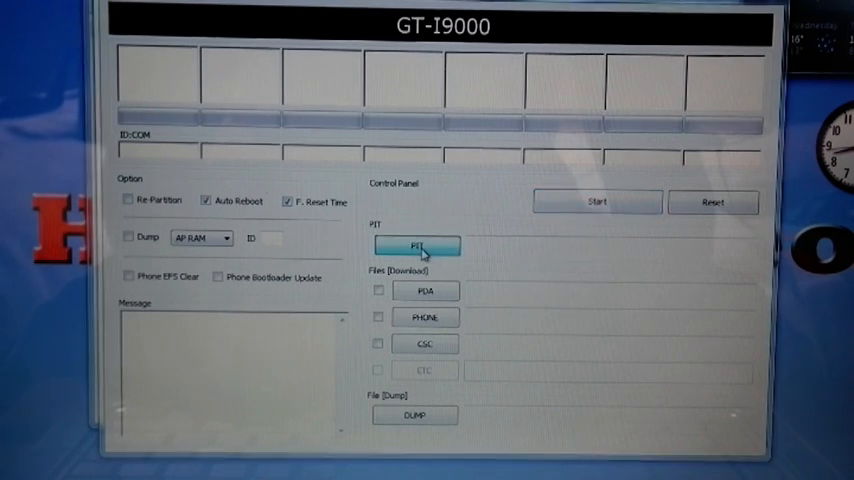
Load s1_odin_20100512.pit as the PIT file and enable Re-Partition.
click(416, 246)
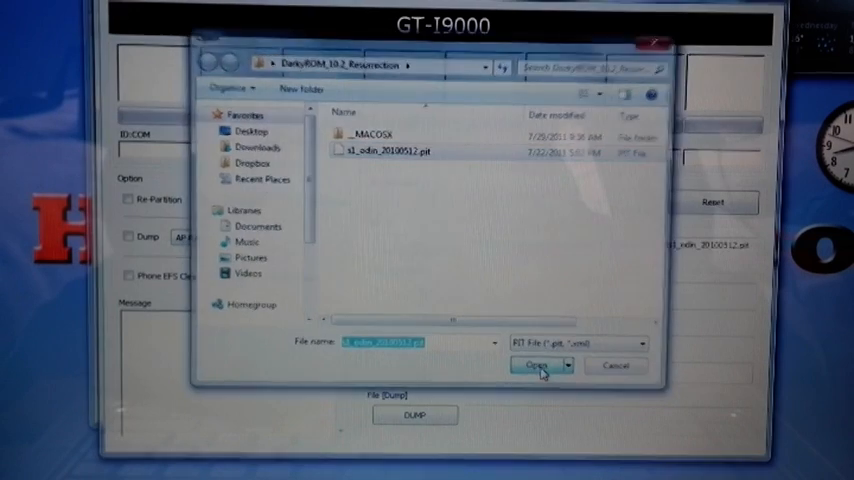
click(536, 364)
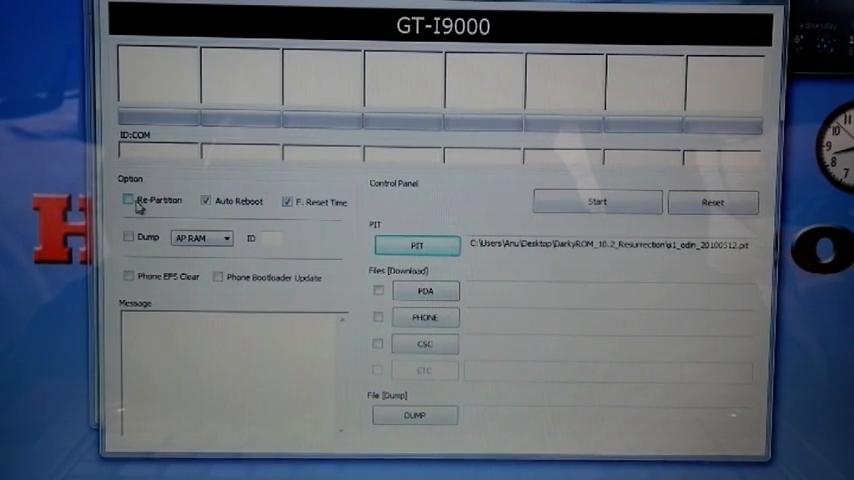
click(128, 200)
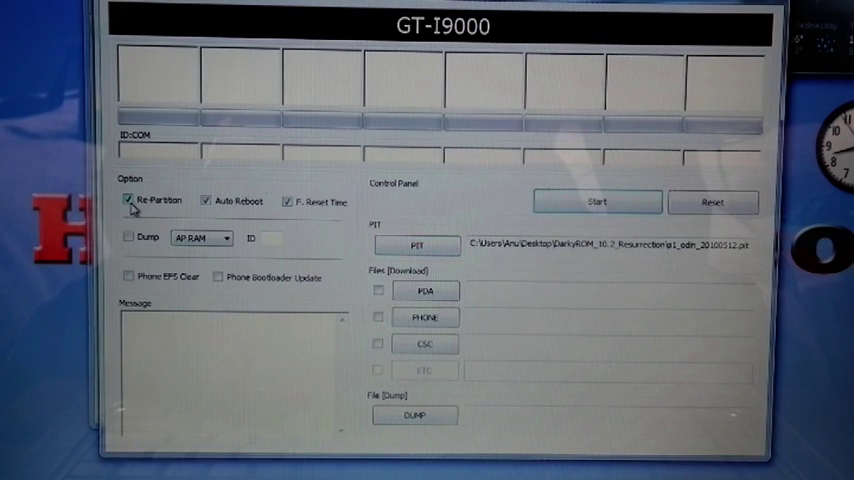
Load the PDA archive from the DarkyROM folder as the PDA file.
click(424, 290)
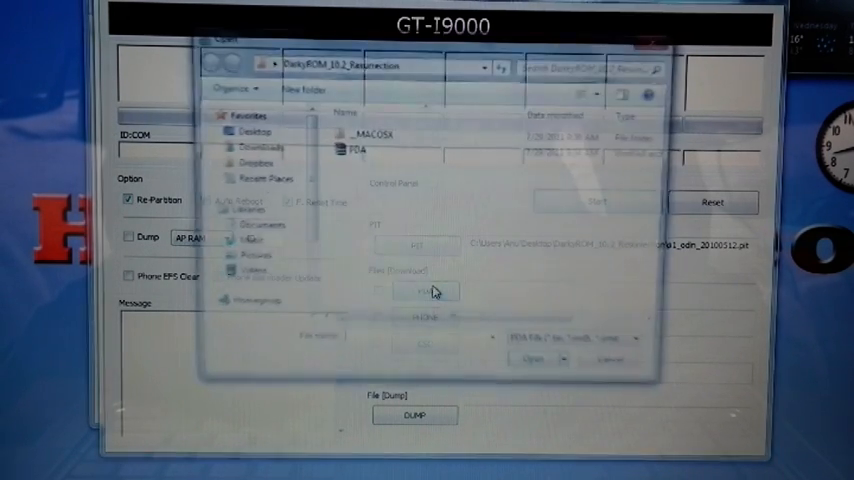
click(356, 150)
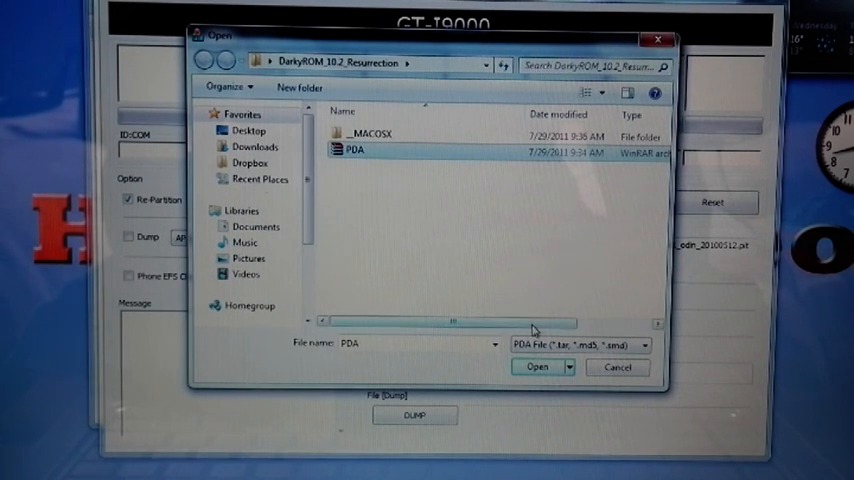
click(536, 368)
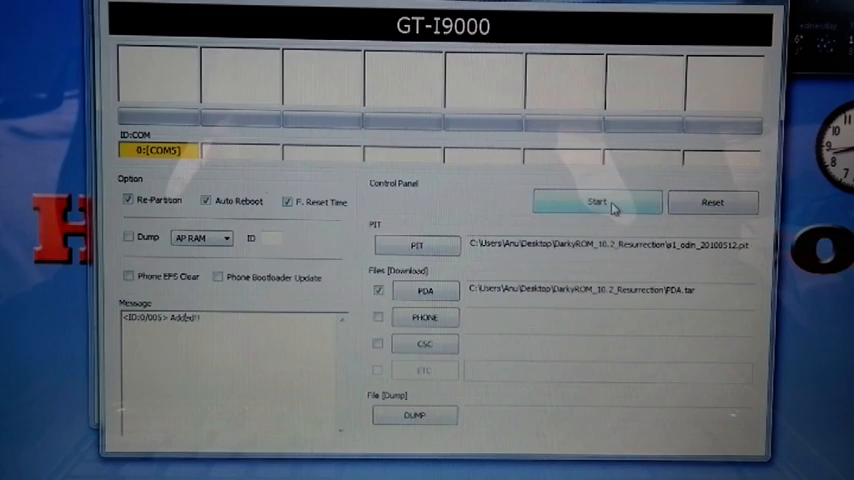
Start flashing the loaded firmware to the connected phone.
click(596, 202)
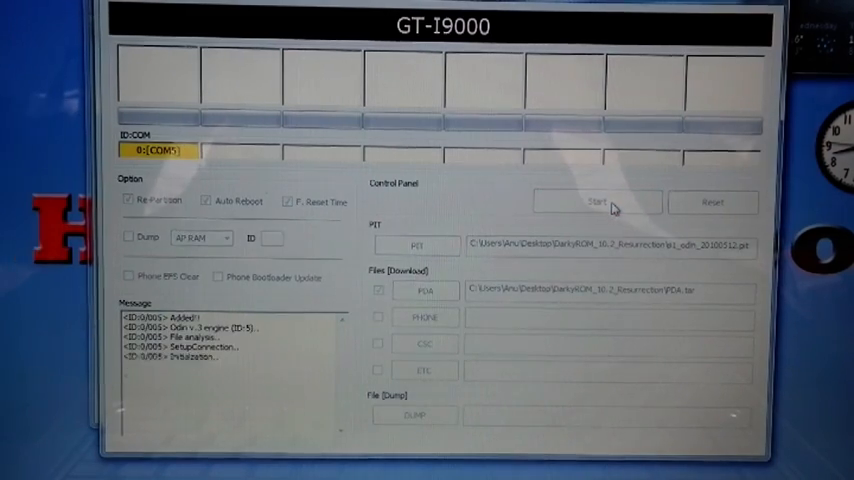